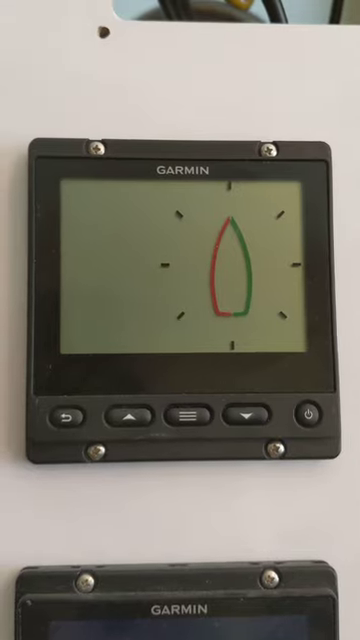
pyautogui.click(190, 418)
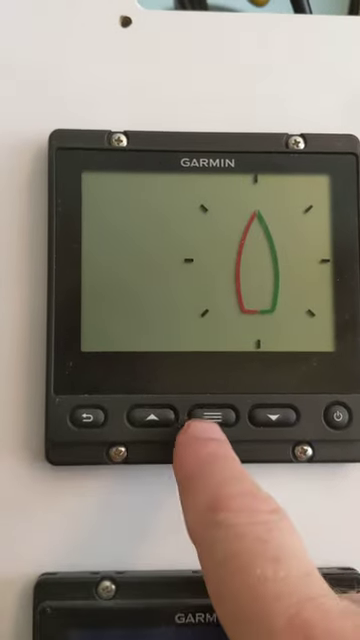